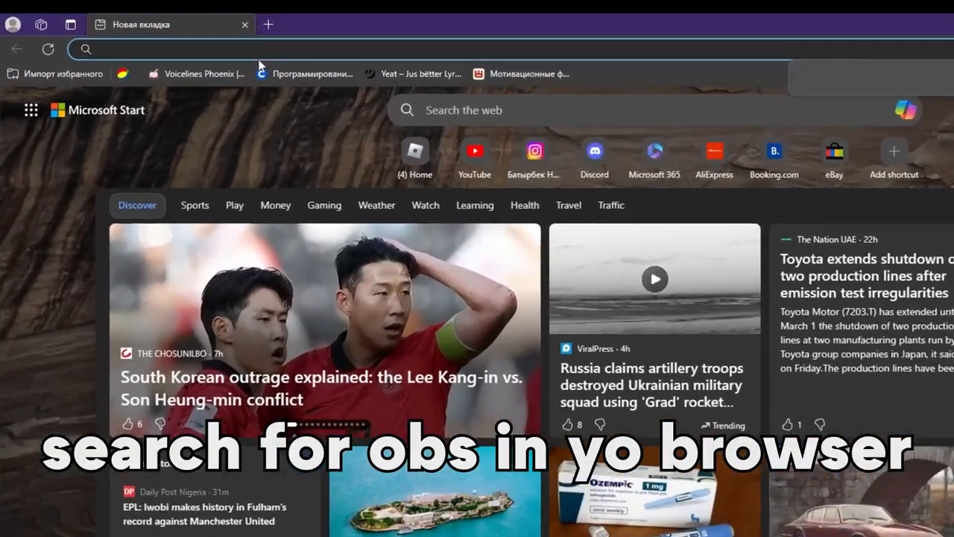
Search the web for "obs" from the Edge address bar.
type("obs")
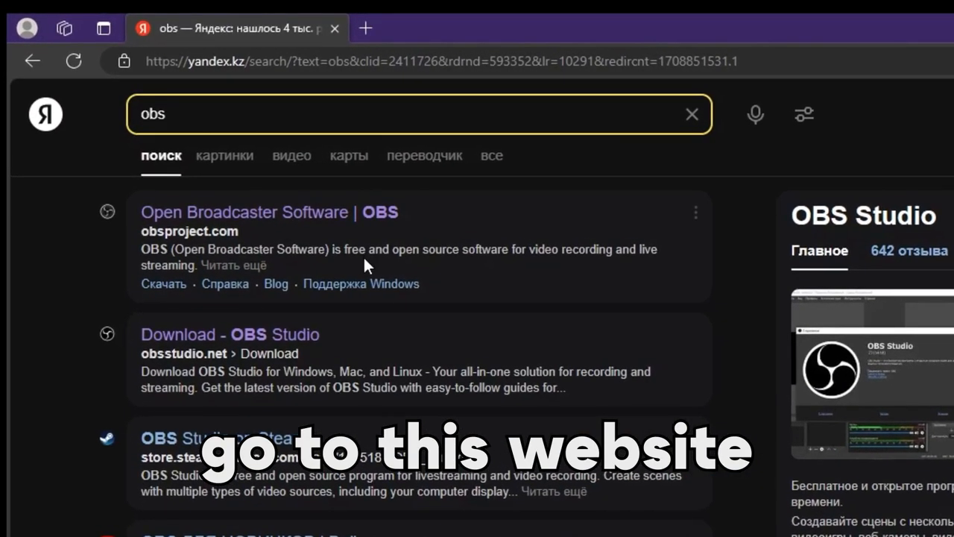
From the official OBS Studio site, download the Windows installer (30.0.2).
left_click(268, 212)
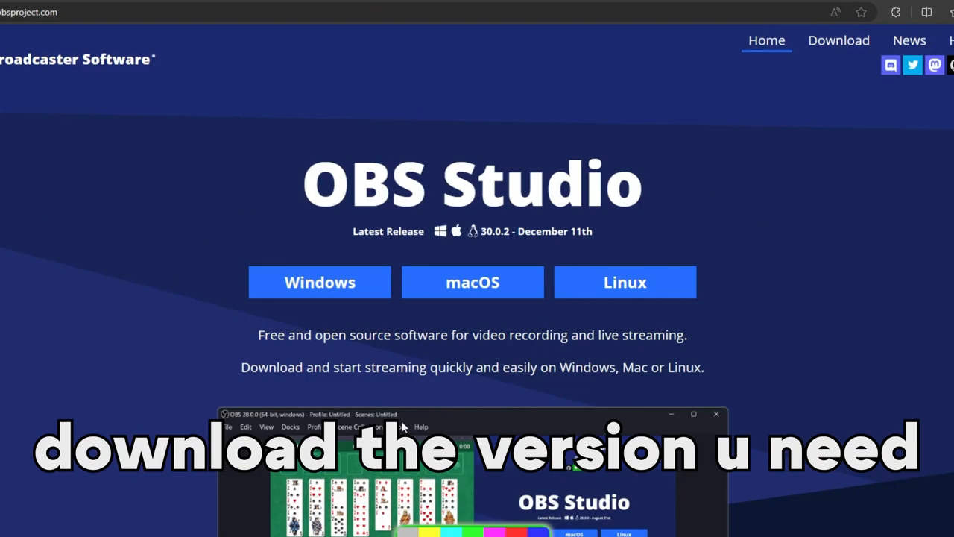
mouse_move(698, 5)
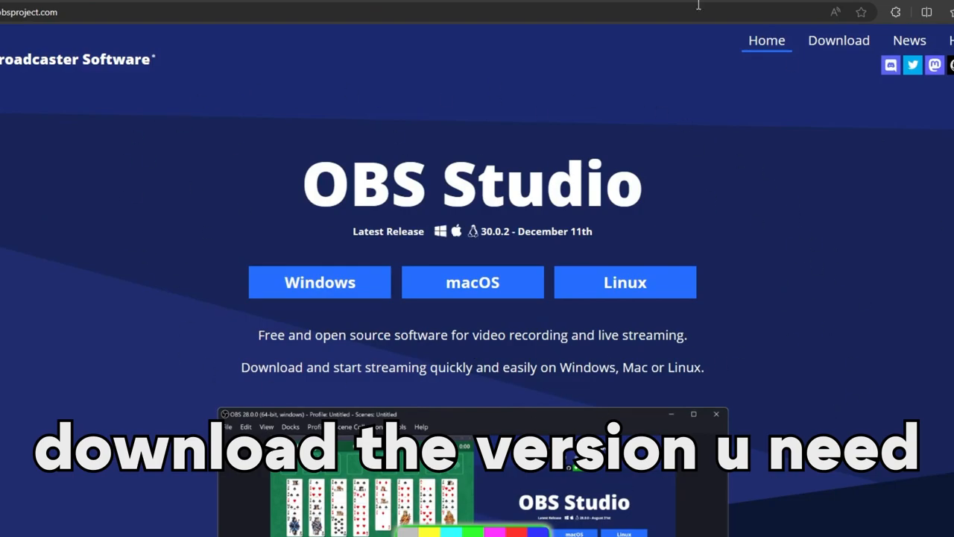
left_click(319, 282)
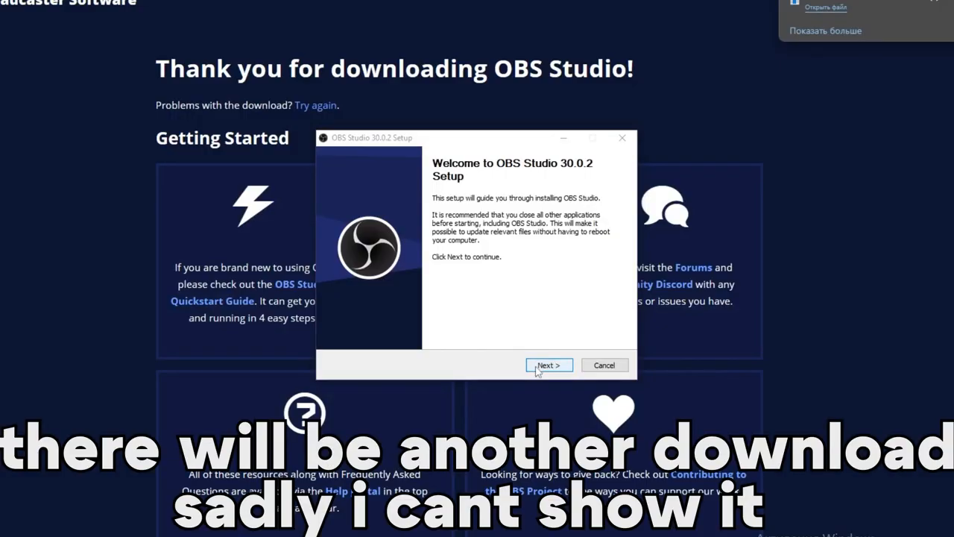
Advance the OBS Studio 30.0.2 Setup wizard past the welcome page to install.
left_click(549, 364)
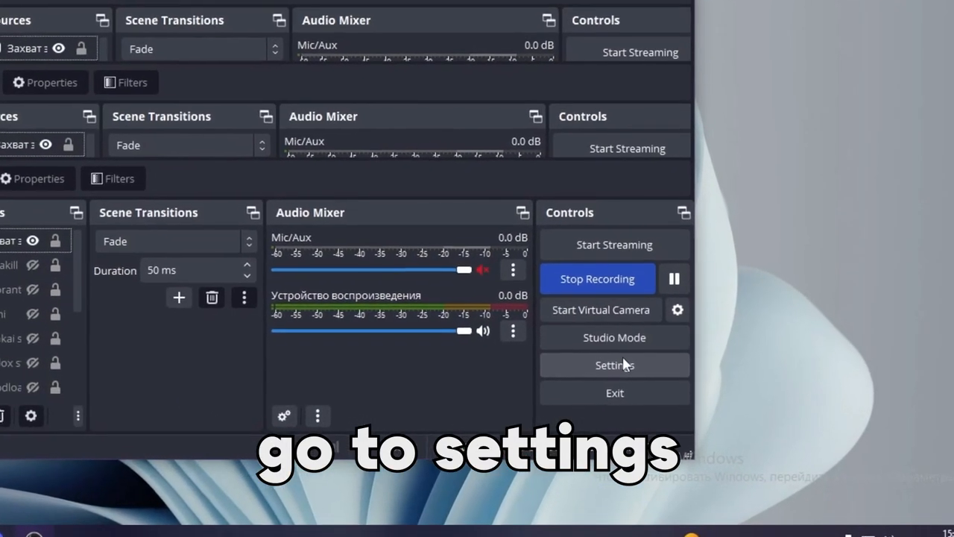
Show the Output page of OBS Settings with streaming bitrate, encoder and recording options.
left_click(615, 364)
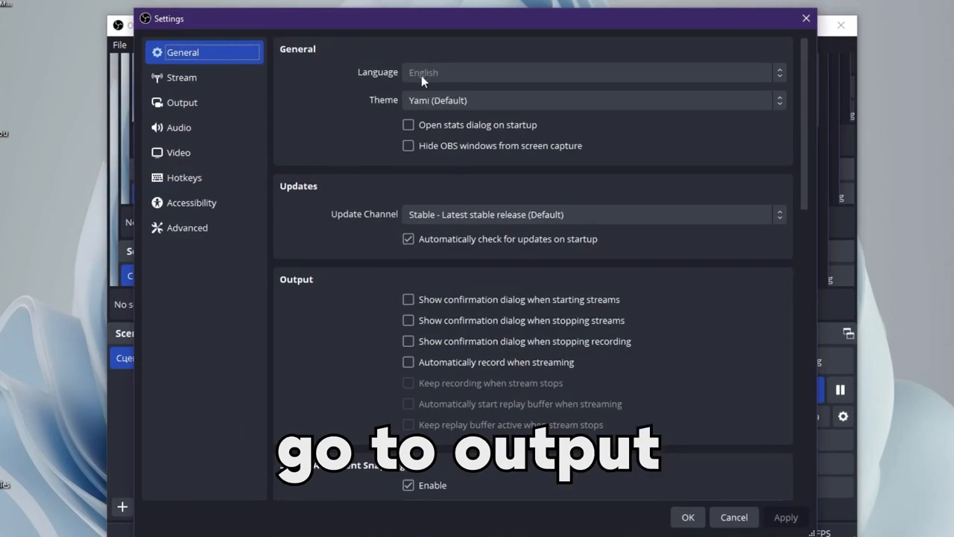
left_click(182, 102)
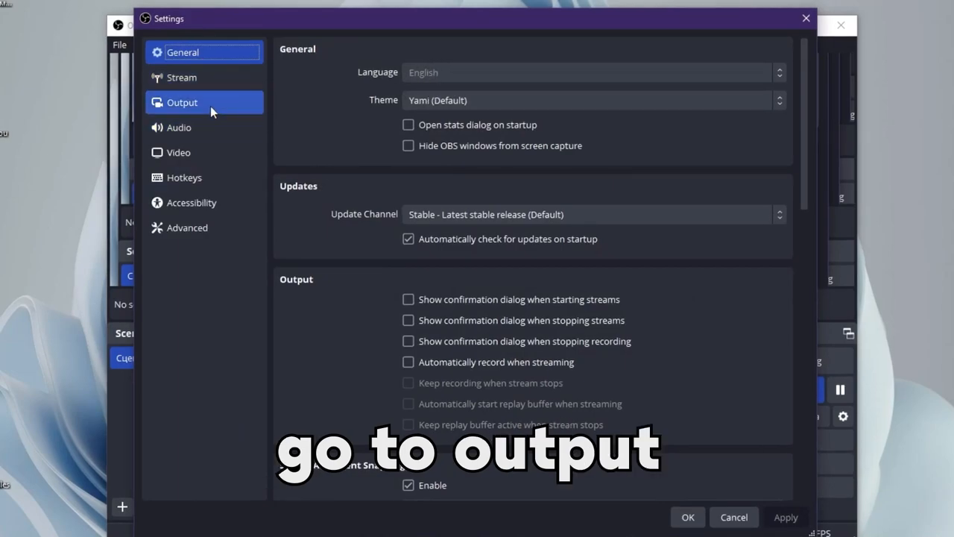
left_click(182, 102)
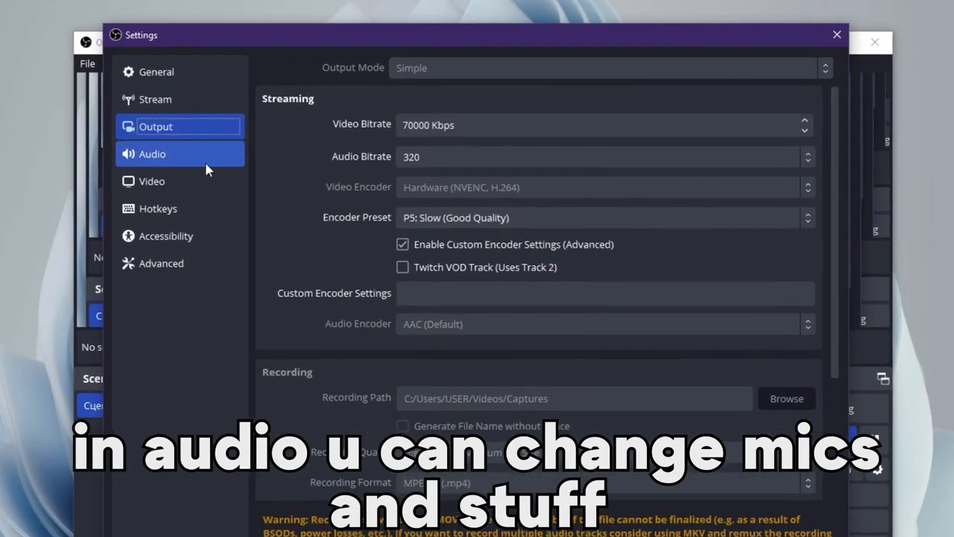
Review the Audio devices page, then the Video page at 1920x1080 and 60 FPS.
left_click(152, 154)
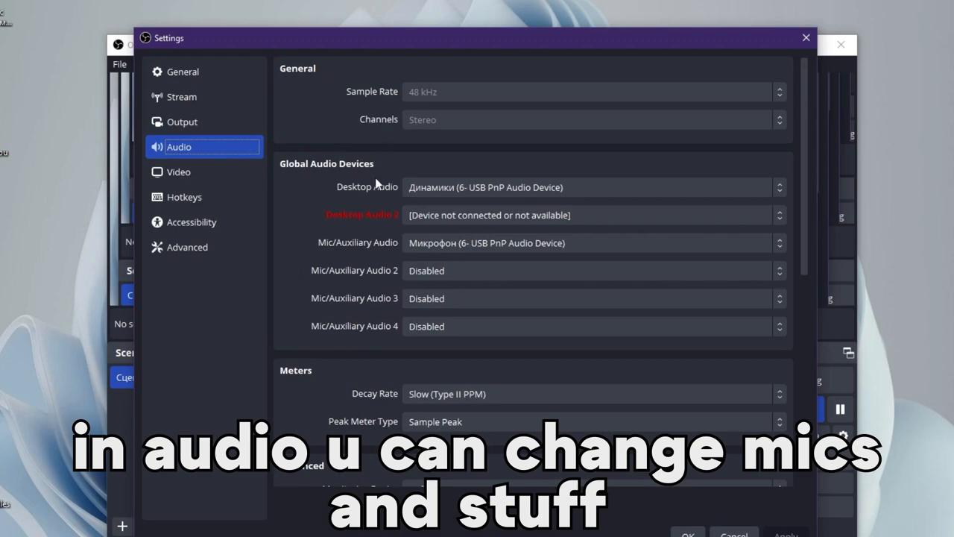
mouse_move(486, 237)
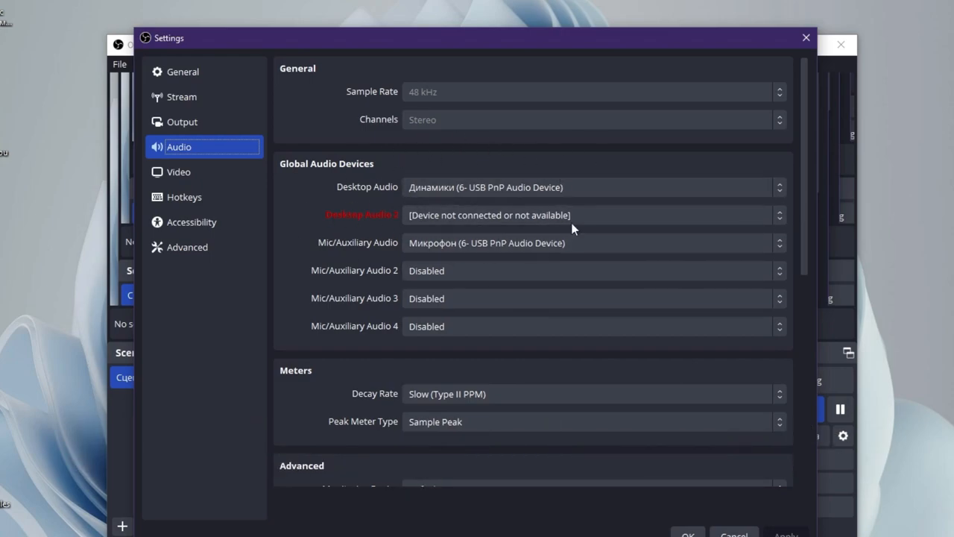
left_click(179, 172)
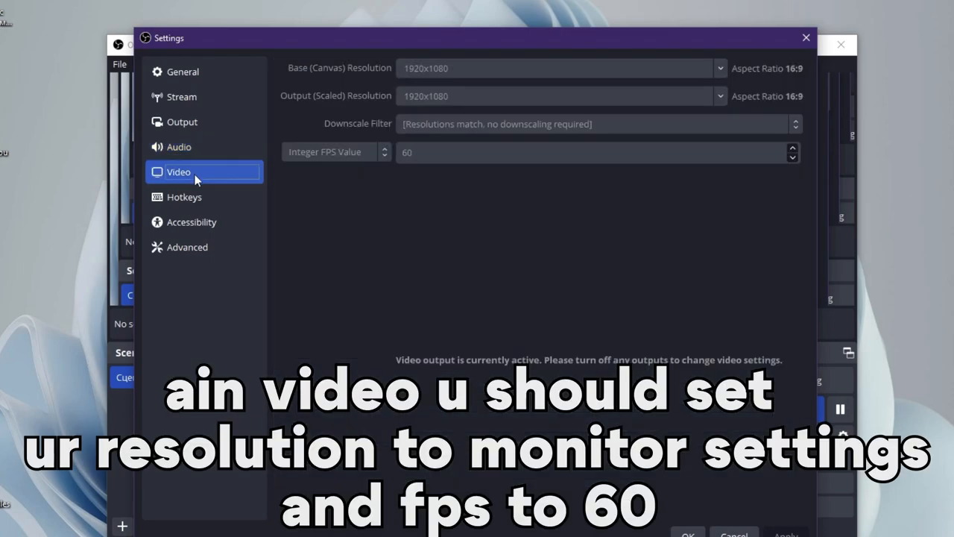
mouse_move(473, 99)
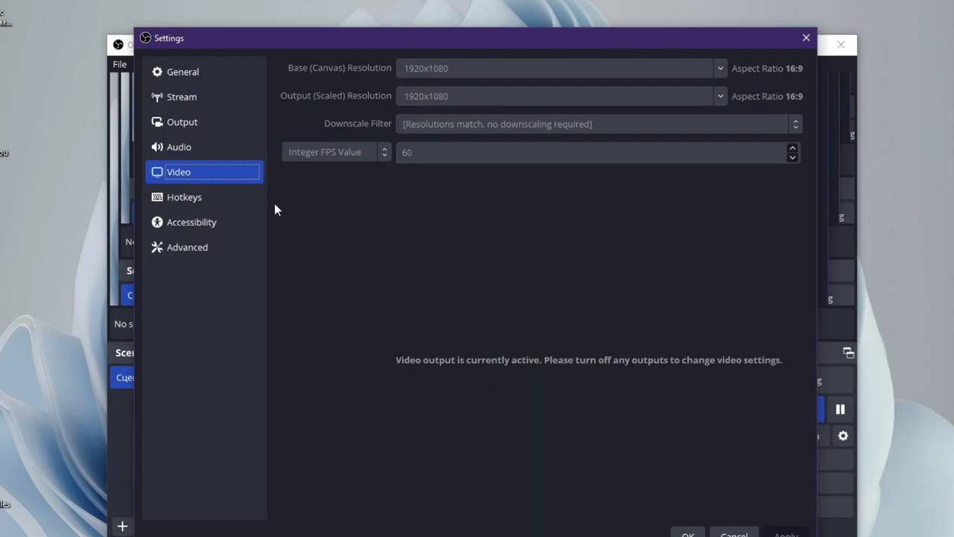
On the Hotkeys page, bind Start Recording to F3 and Stop Recording to F4.
left_click(185, 197)
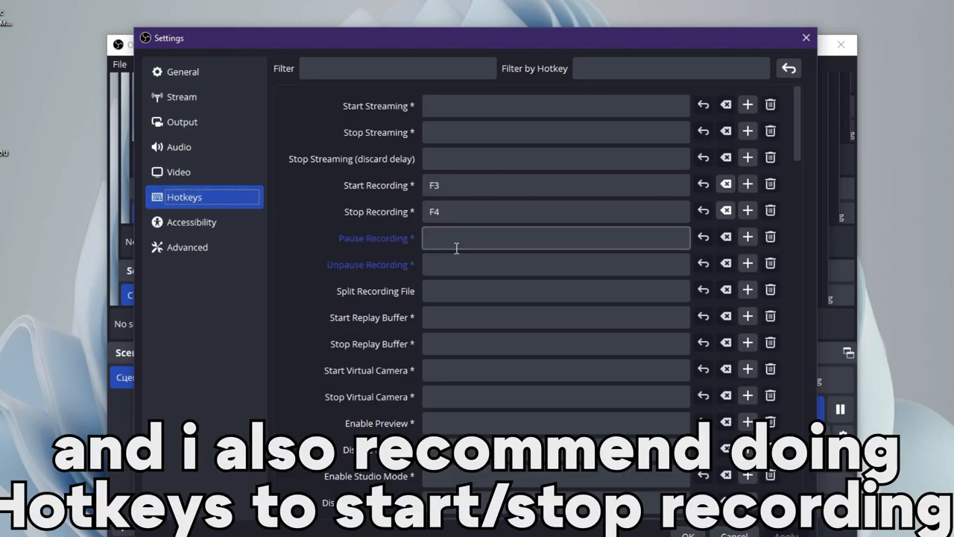
left_click(555, 185)
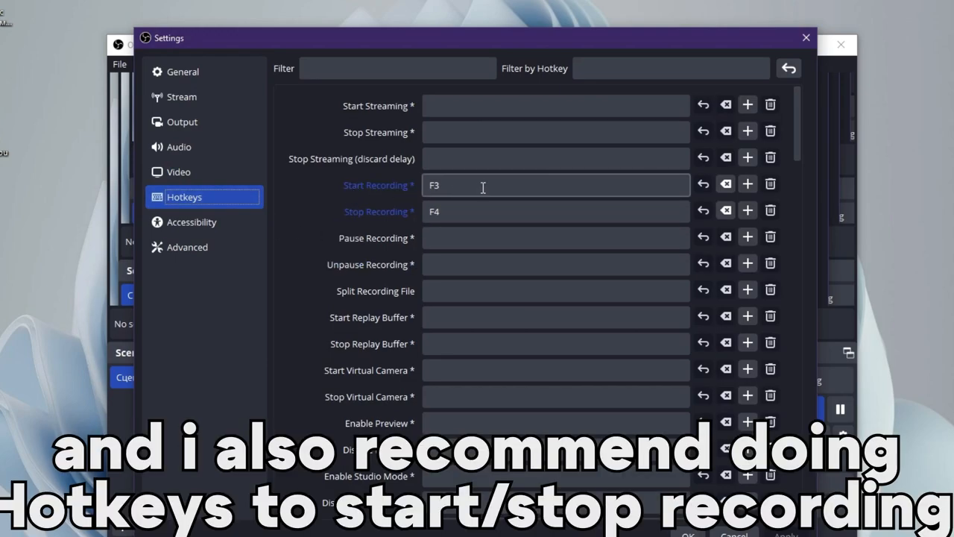
mouse_move(477, 185)
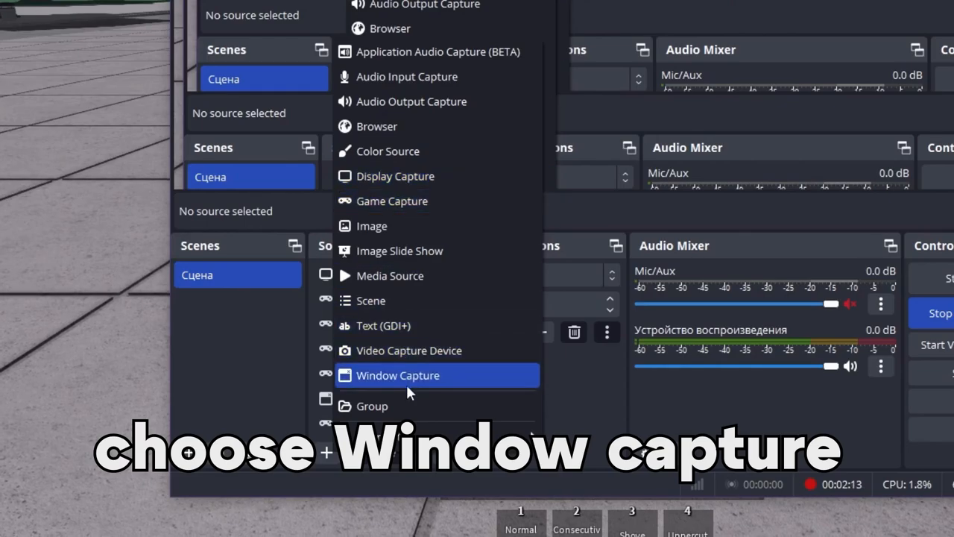
Create a Window Capture source "roblox" aimed at [RobloxPlayerBeta.exe]: Roblox.
left_click(398, 376)
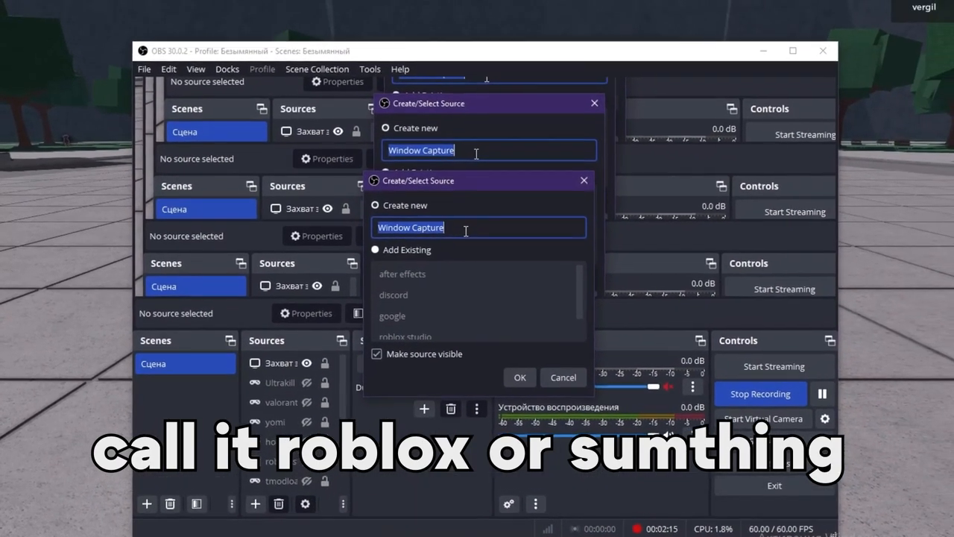
type("roblox")
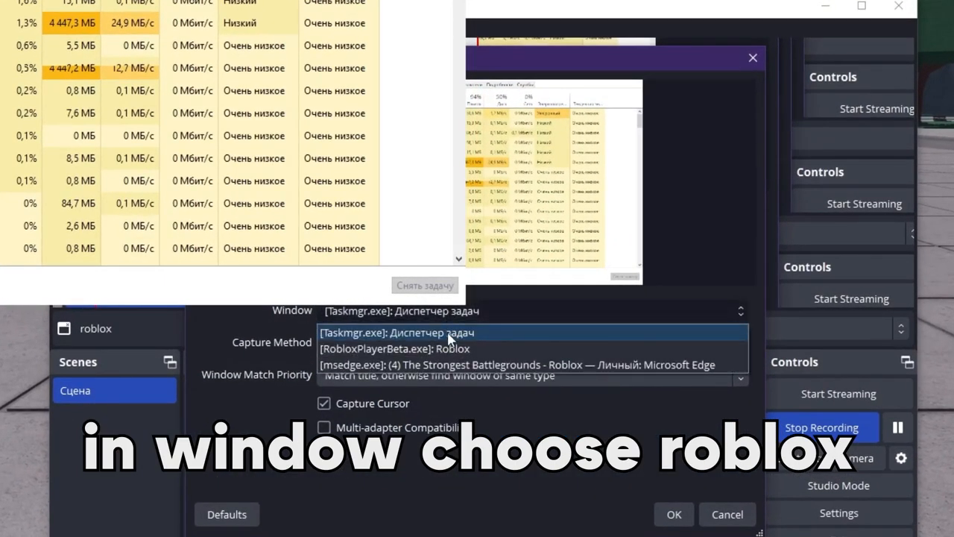
left_click(394, 349)
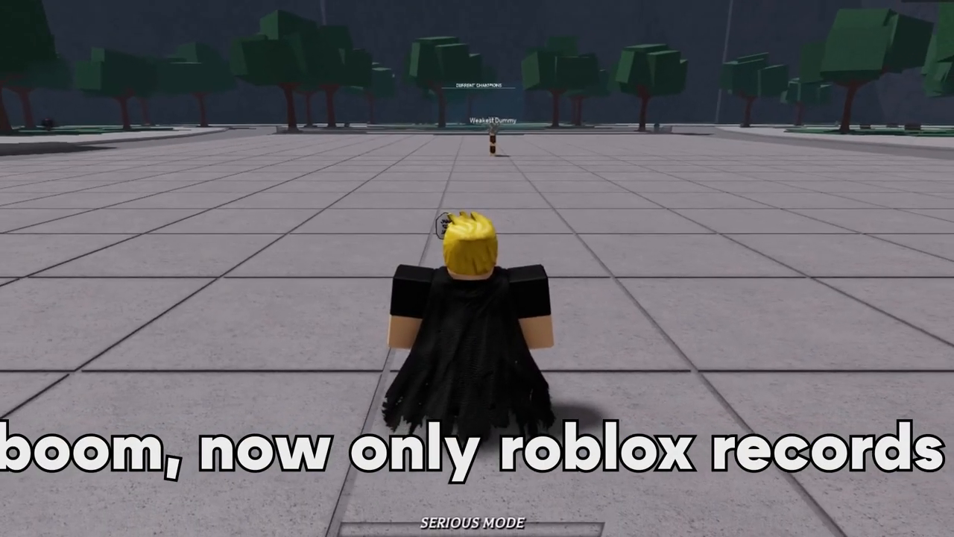